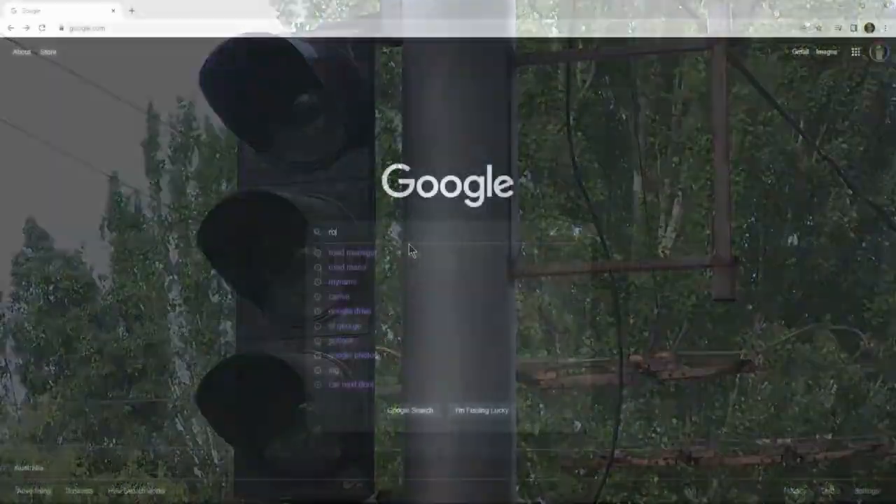
# Search Google for 'road manager' and open the roadmanager.com 'Traffic Plans Made Easy' site
pyautogui.write('road manager')
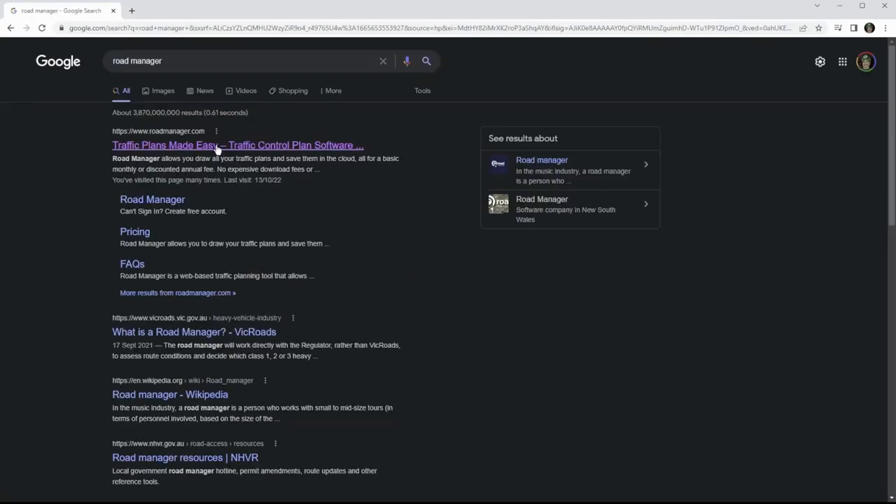
pyautogui.click(237, 145)
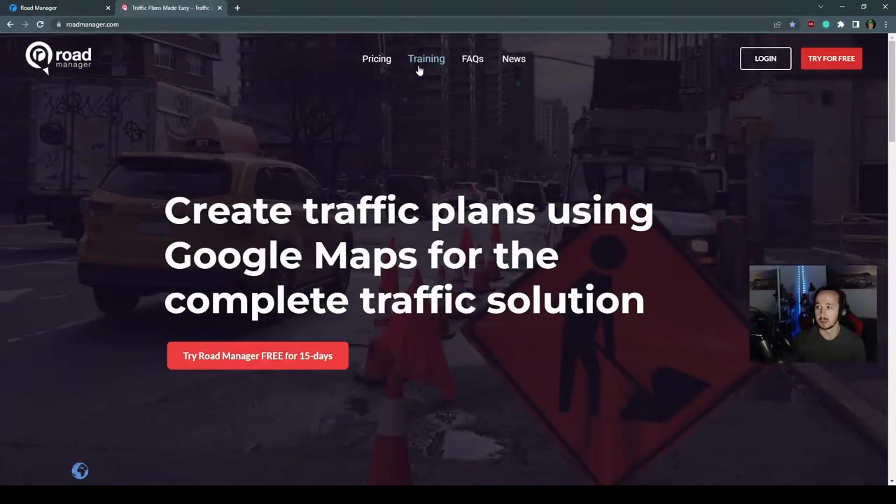
pyautogui.click(426, 58)
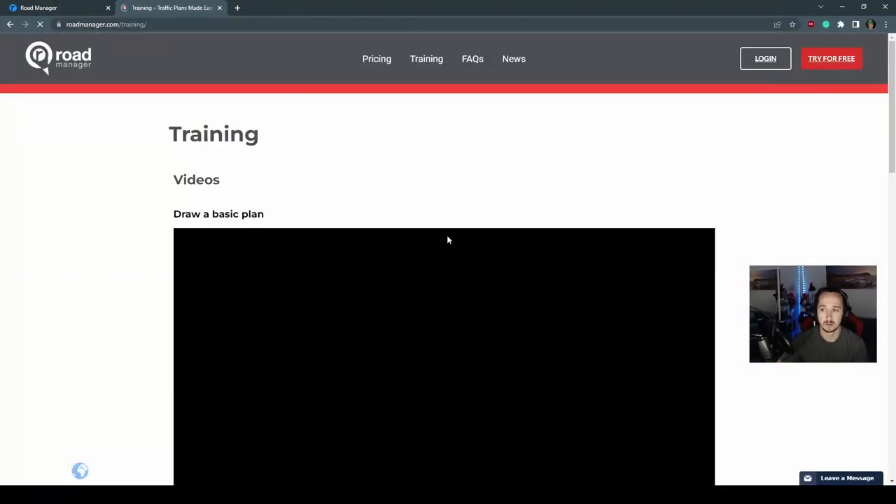
pyautogui.scroll(-3)
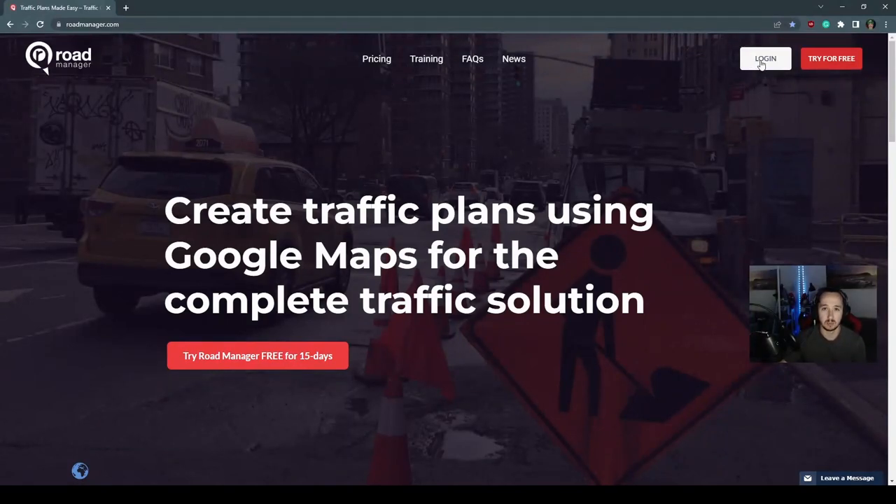
# Log in to Road Manager and view the Default Screen choices in Account Information
pyautogui.click(764, 58)
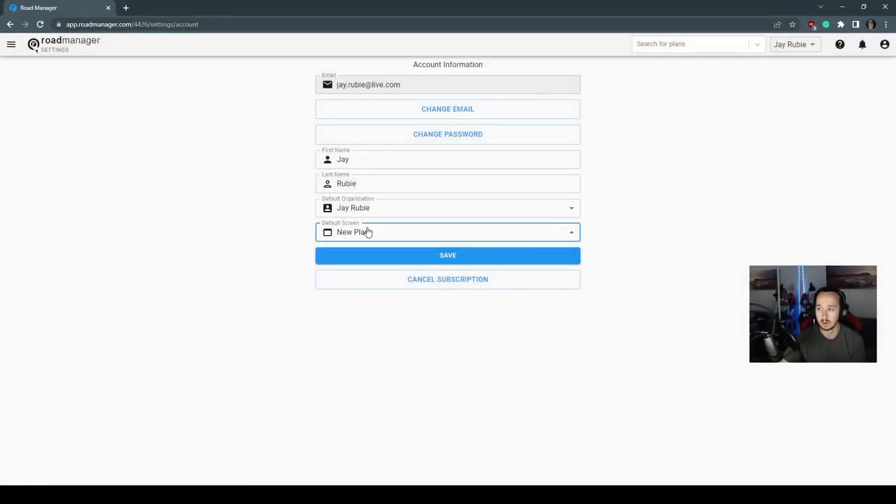
pyautogui.click(447, 232)
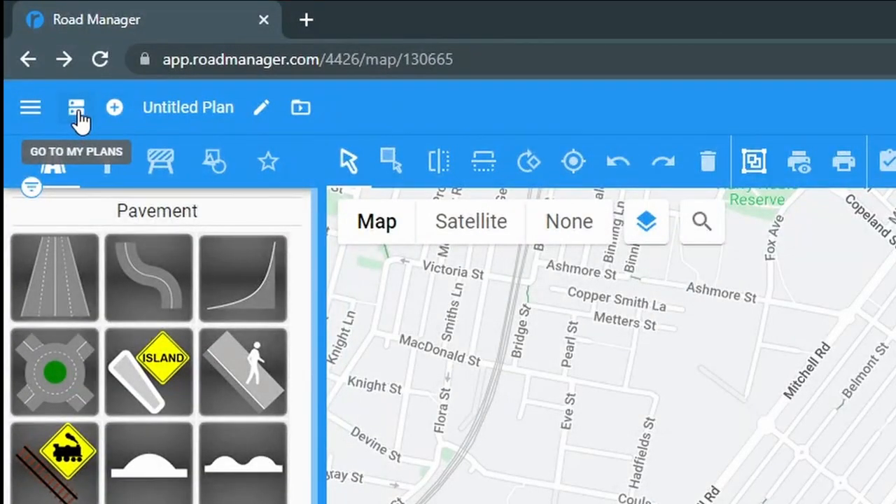
# Check My Plans, start a new plan in a separate tab, and edit its details
pyautogui.click(75, 107)
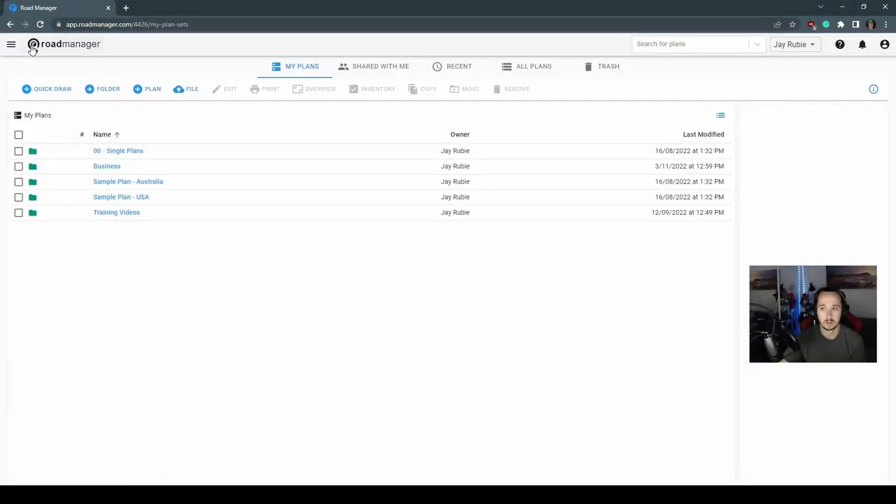
pyautogui.moveTo(175, 249)
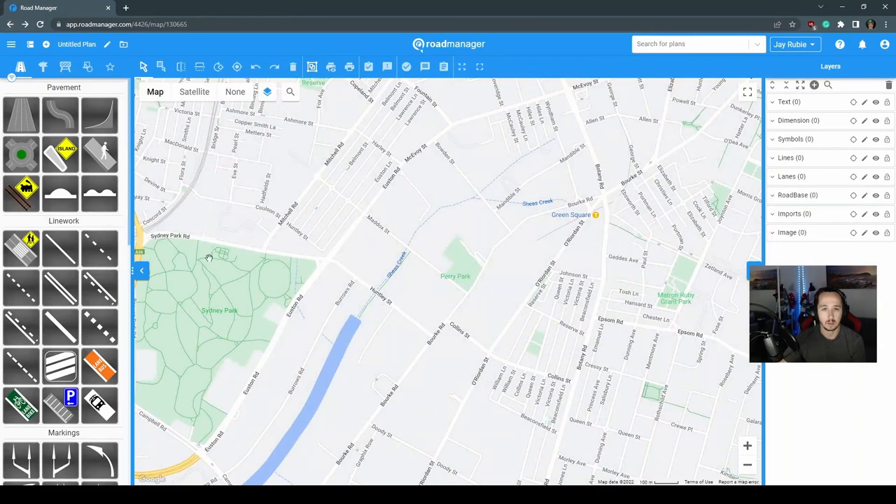
pyautogui.moveTo(70, 89)
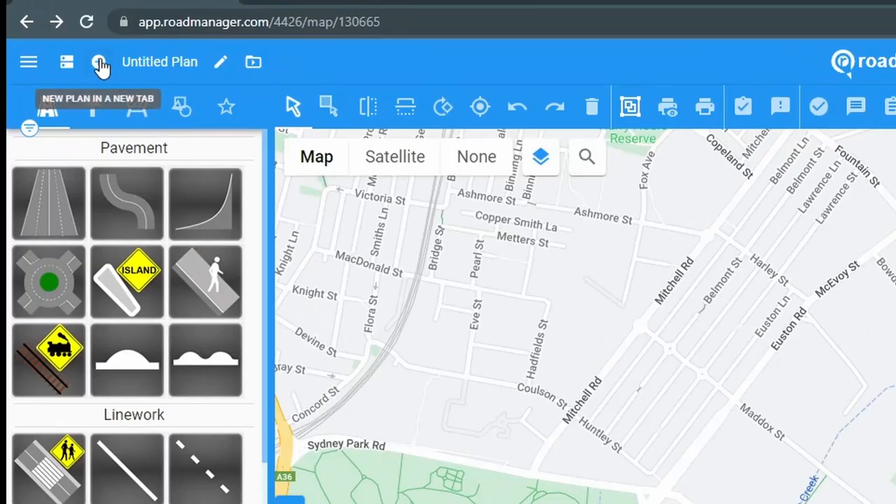
pyautogui.click(99, 62)
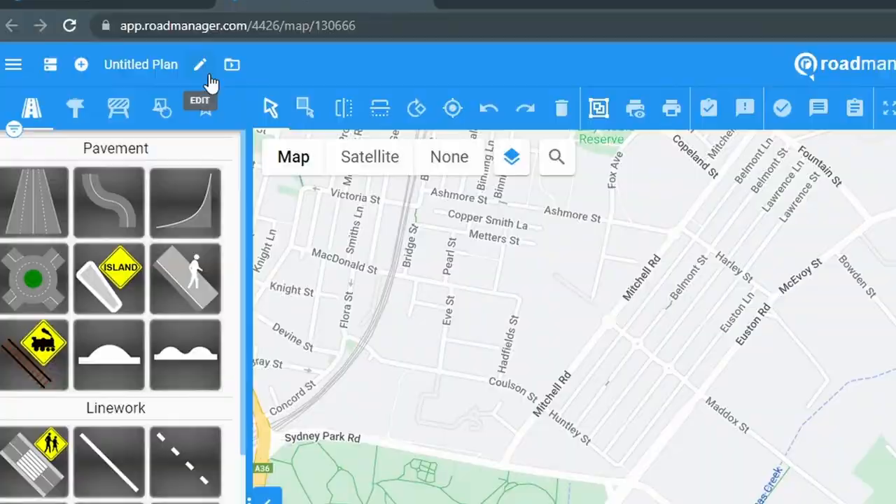
pyautogui.click(200, 64)
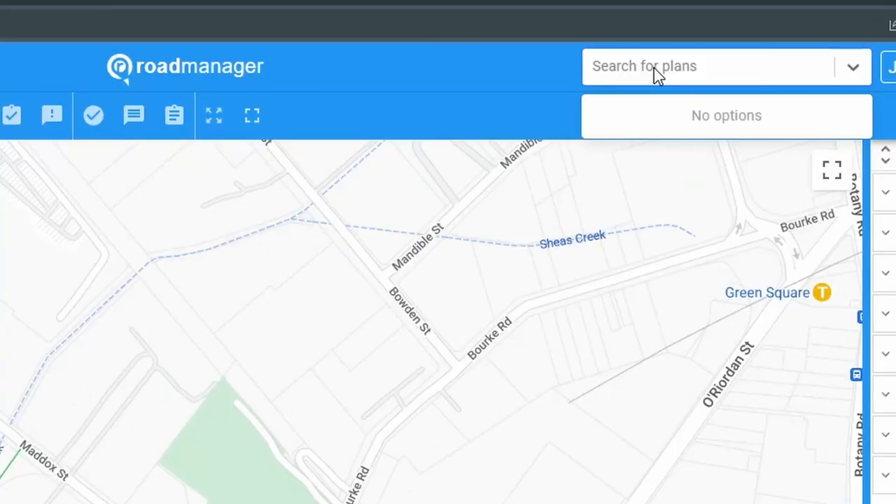
pyautogui.write('sample')
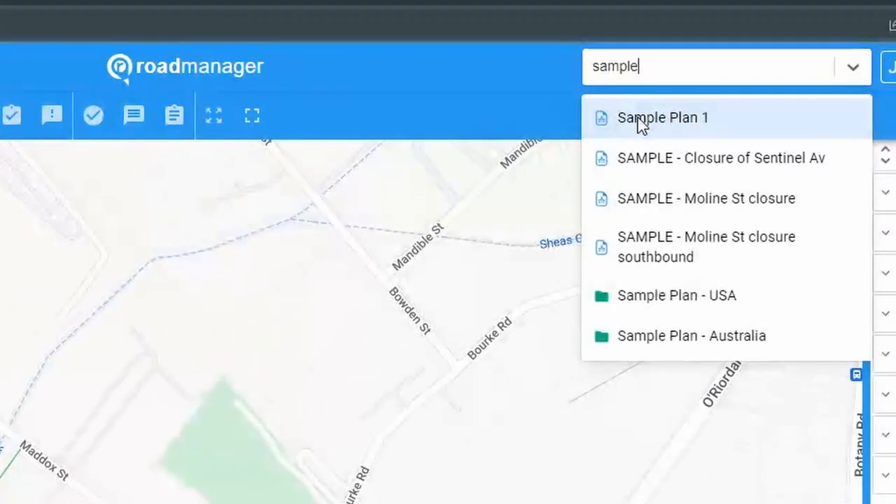
pyautogui.moveTo(644, 98)
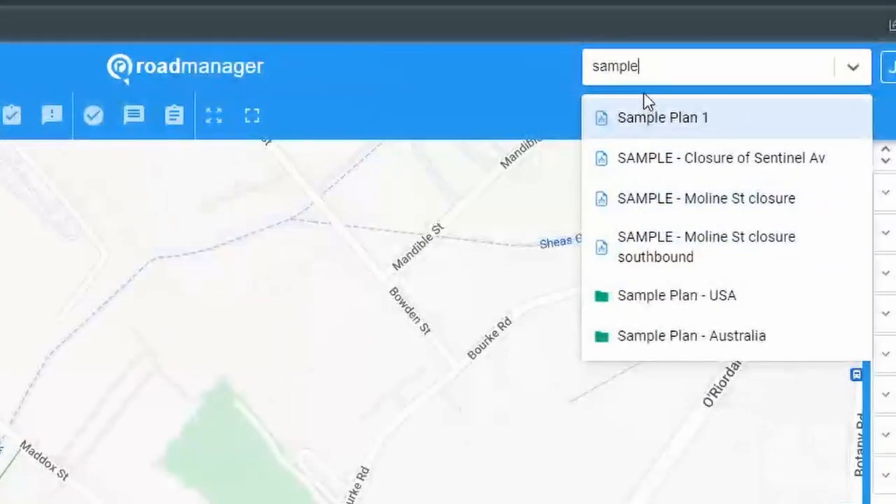
pyautogui.click(662, 117)
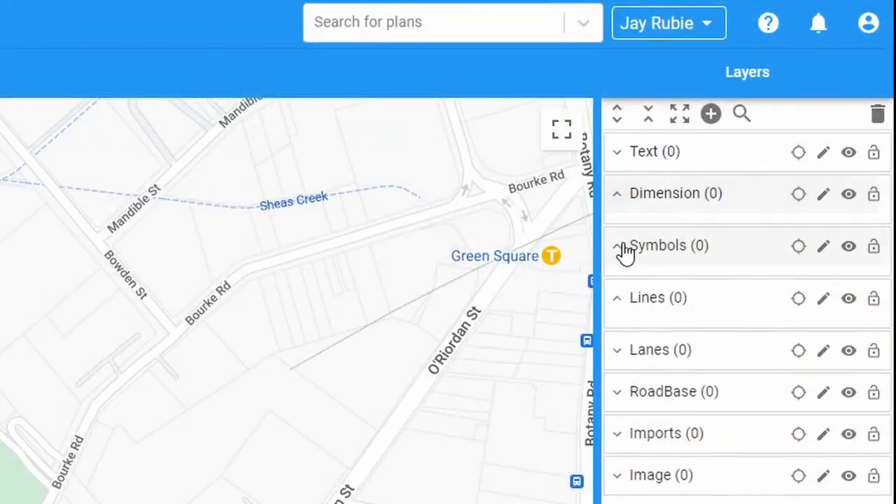
# Collapse the layer groups and add a new layer named 'Custom Layers'
pyautogui.click(617, 245)
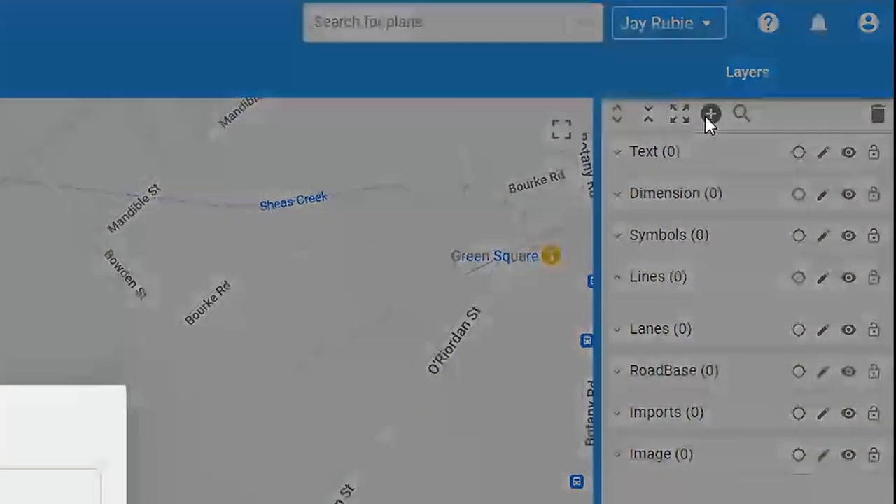
pyautogui.click(709, 114)
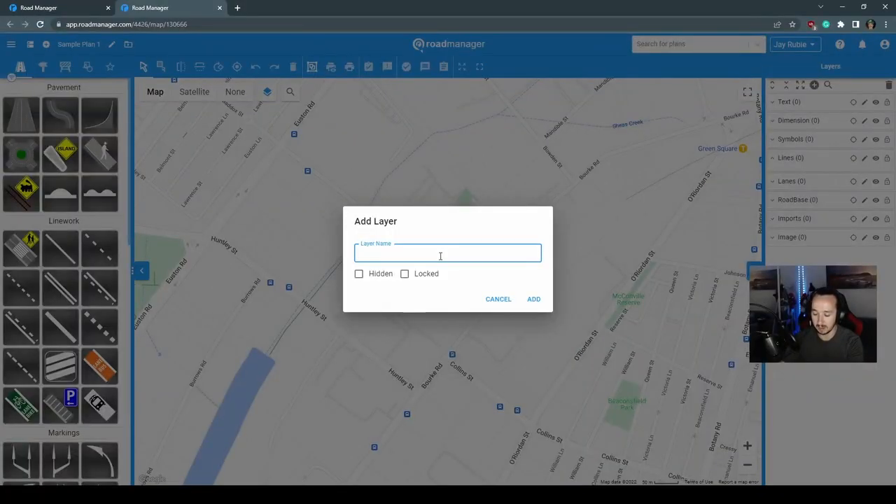
pyautogui.write('Custom Layers')
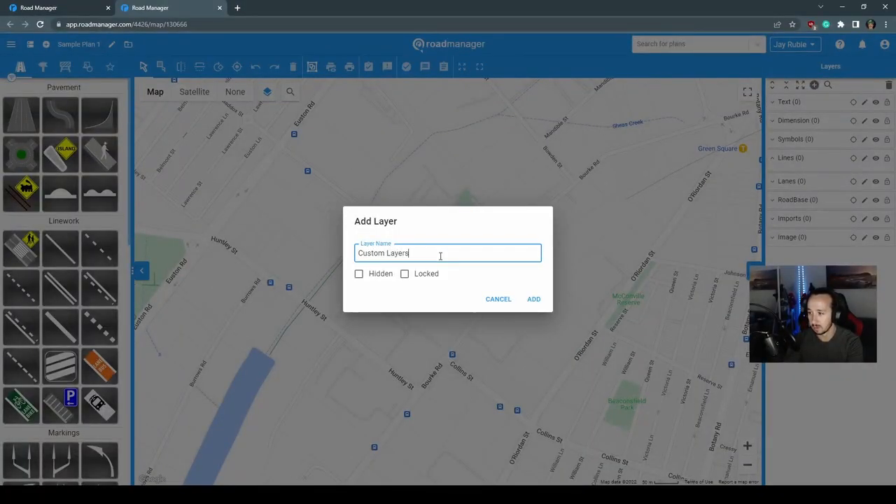
pyautogui.click(533, 299)
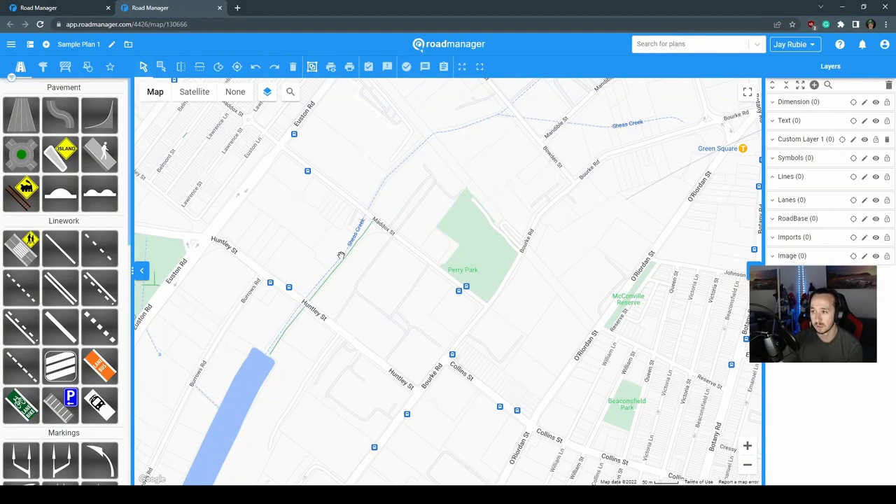
# Switch to the Traffic Control sign library and mirror the two selected hazard signs horizontally
pyautogui.click(60, 153)
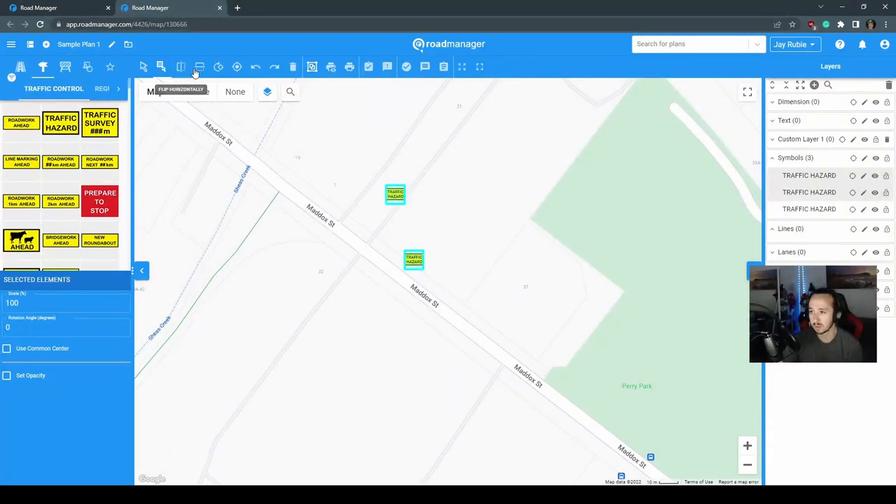
pyautogui.click(218, 66)
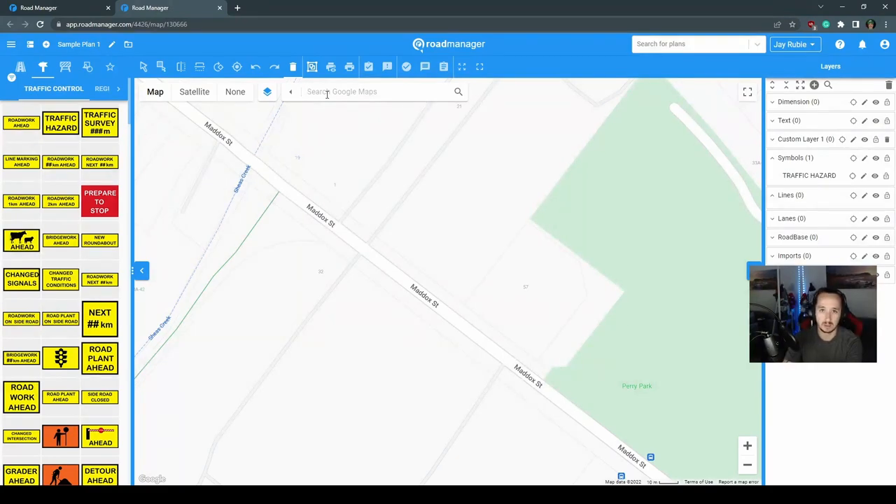
# Search 'sy' to centre the map on Sydney Cricket Ground in satellite view
pyautogui.write('sydney')
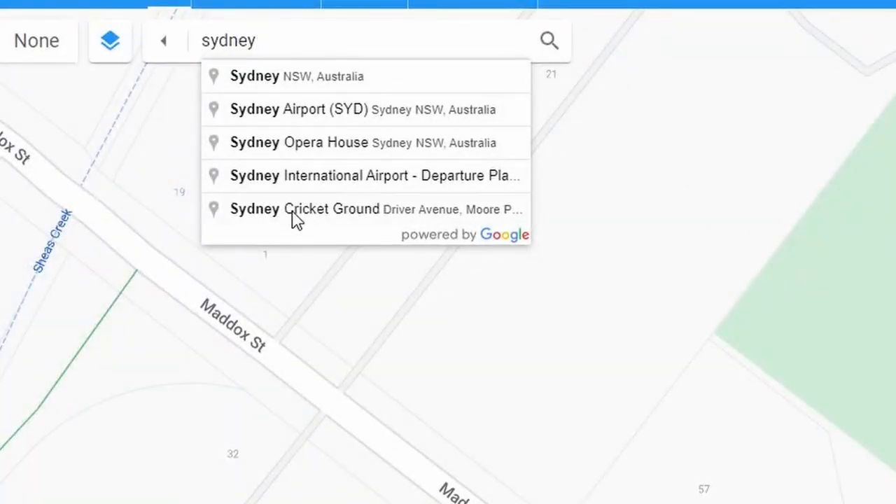
pyautogui.click(304, 208)
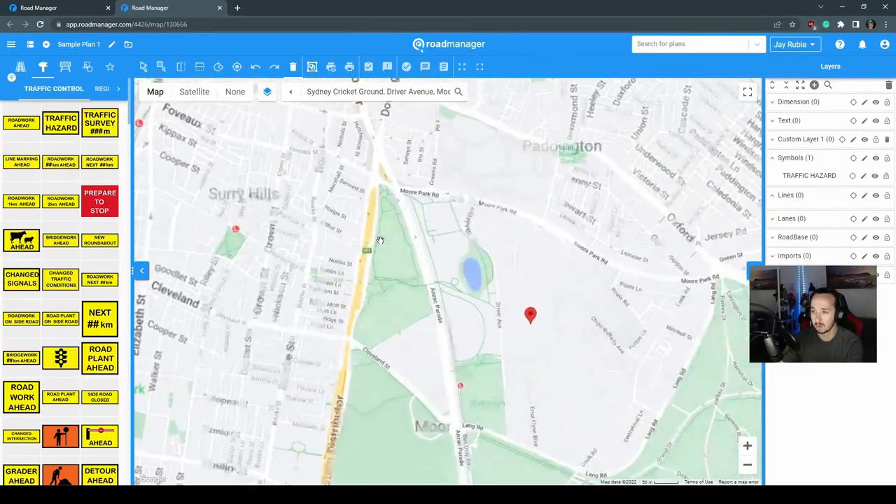
pyautogui.click(194, 92)
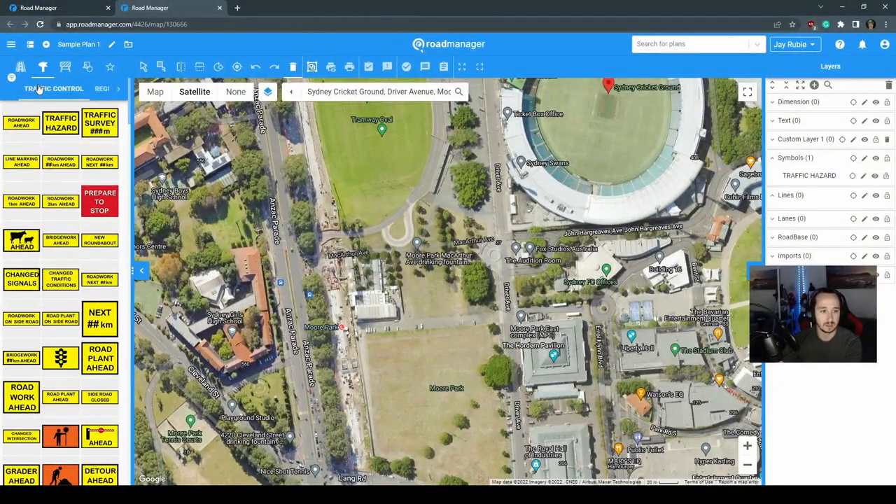
pyautogui.click(20, 67)
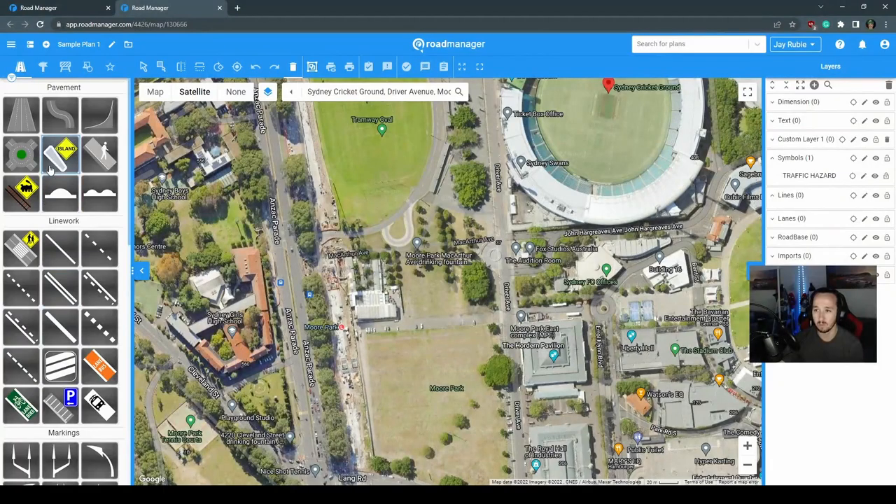
pyautogui.scroll(-3)
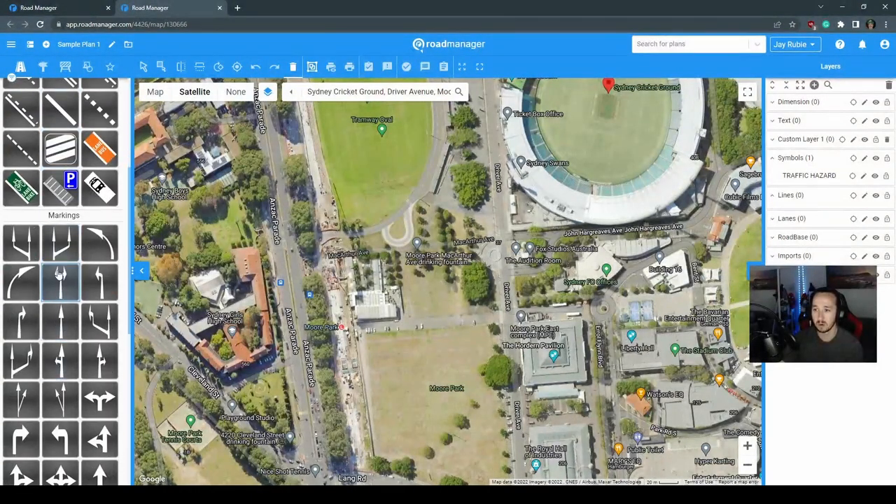
pyautogui.click(43, 66)
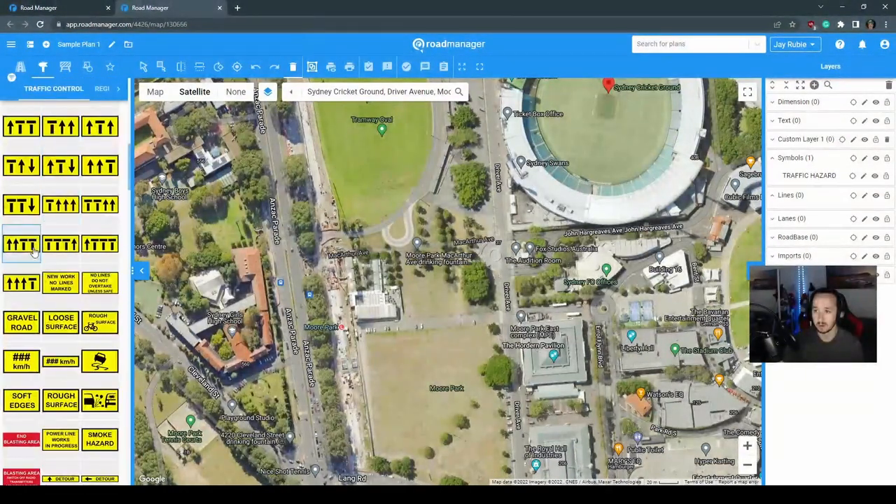
pyautogui.scroll(-3)
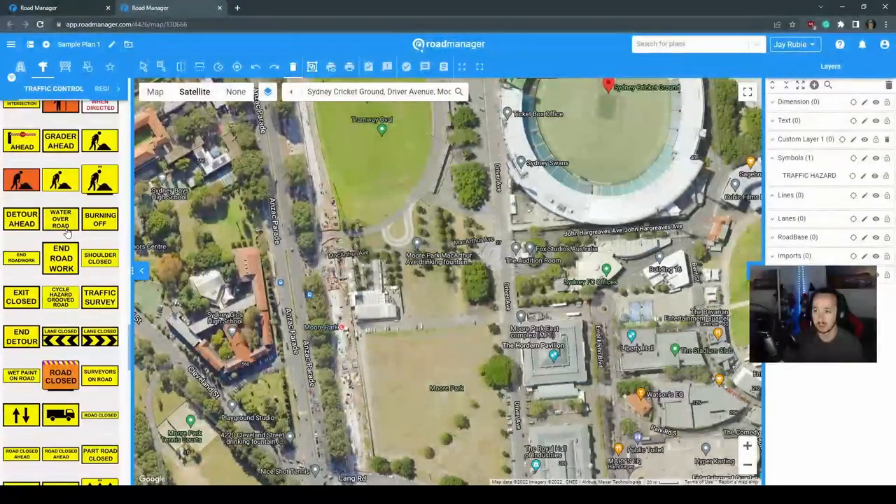
pyautogui.doubleClick(346, 91)
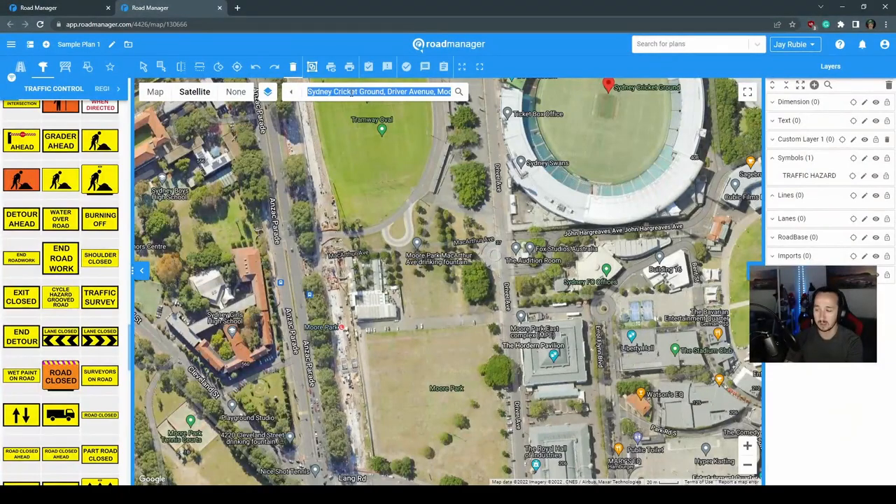
# Search 'los' for Los Angeles, then browse the Guide signs and Dimension & Import tools
pyautogui.write('los')
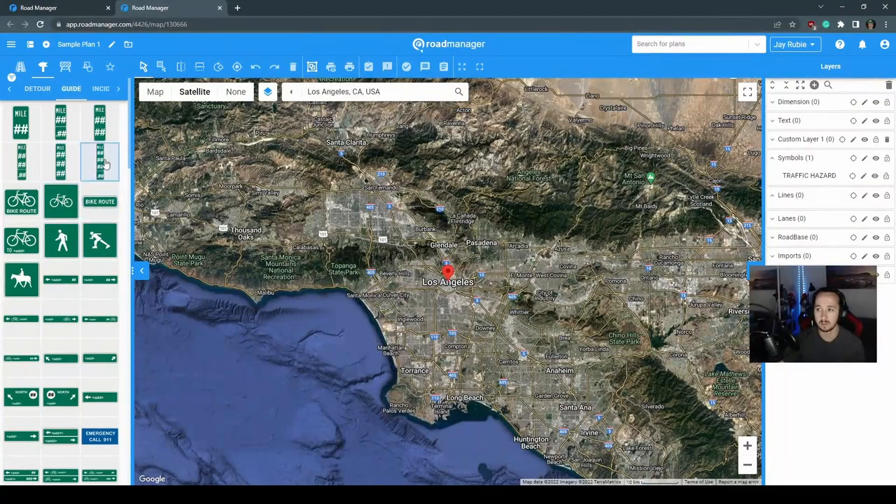
pyautogui.click(65, 66)
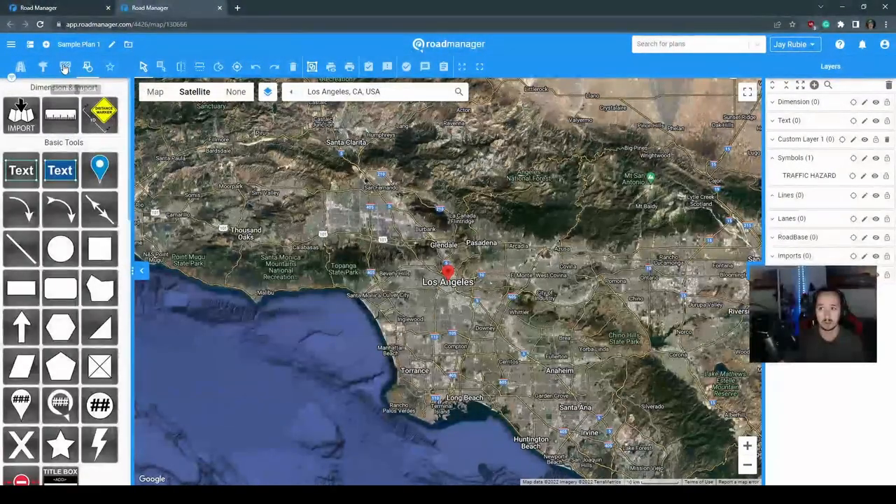
pyautogui.click(43, 67)
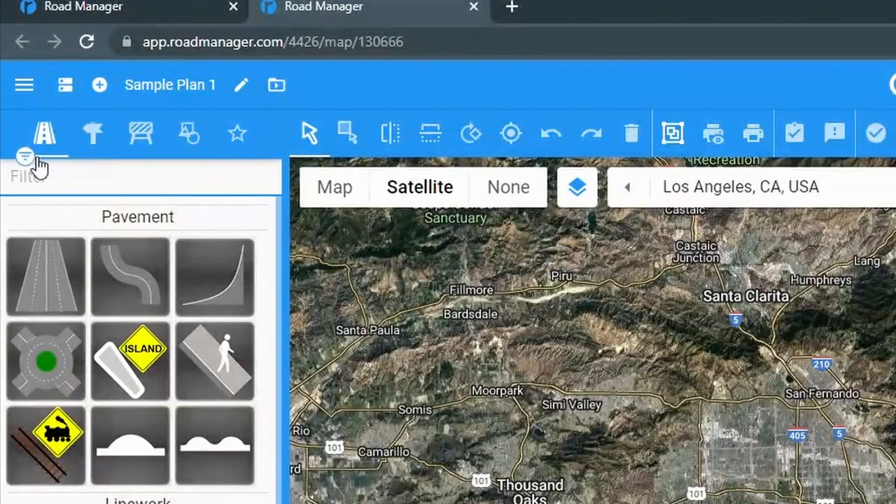
# Filter the signs with 'road', then with 'traff' in the Traffic Control library
pyautogui.write('road')
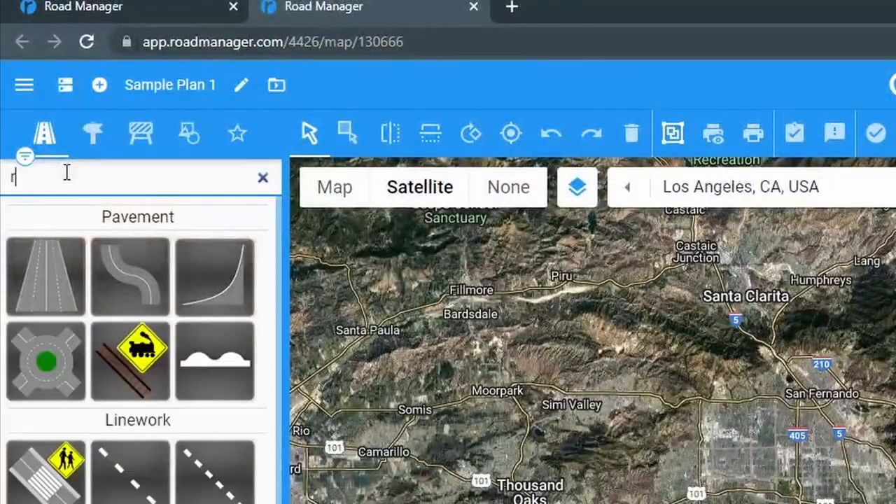
pyautogui.click(93, 133)
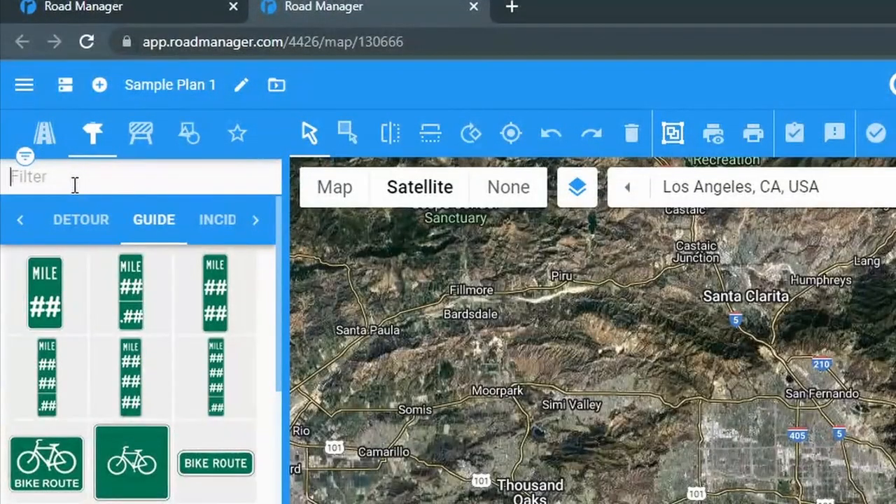
pyautogui.write('traffic')
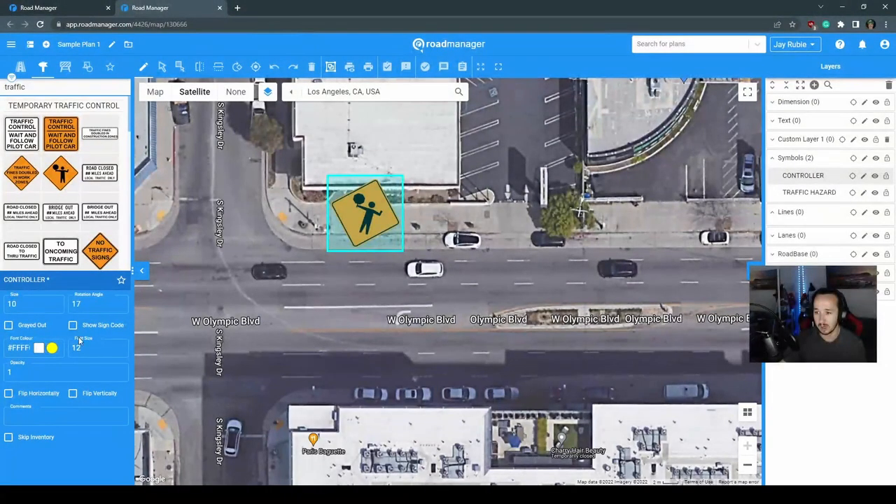
# Lower the Controller sign's font size to 11
pyautogui.click(119, 347)
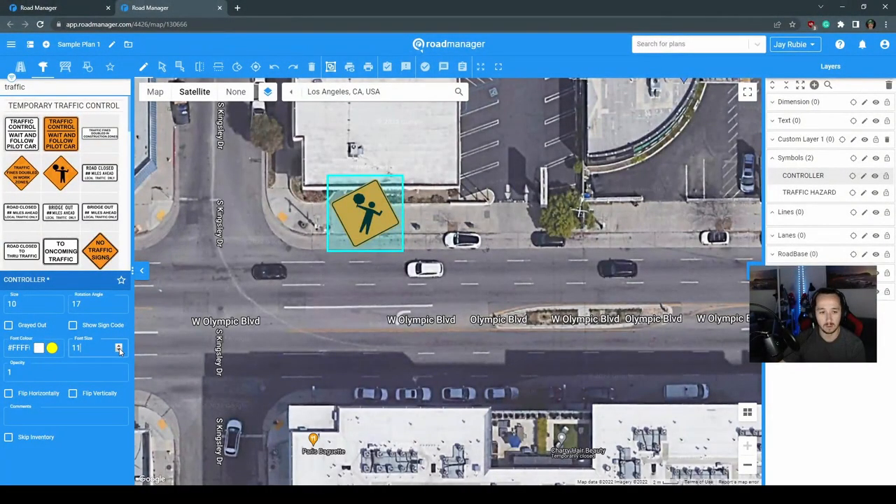